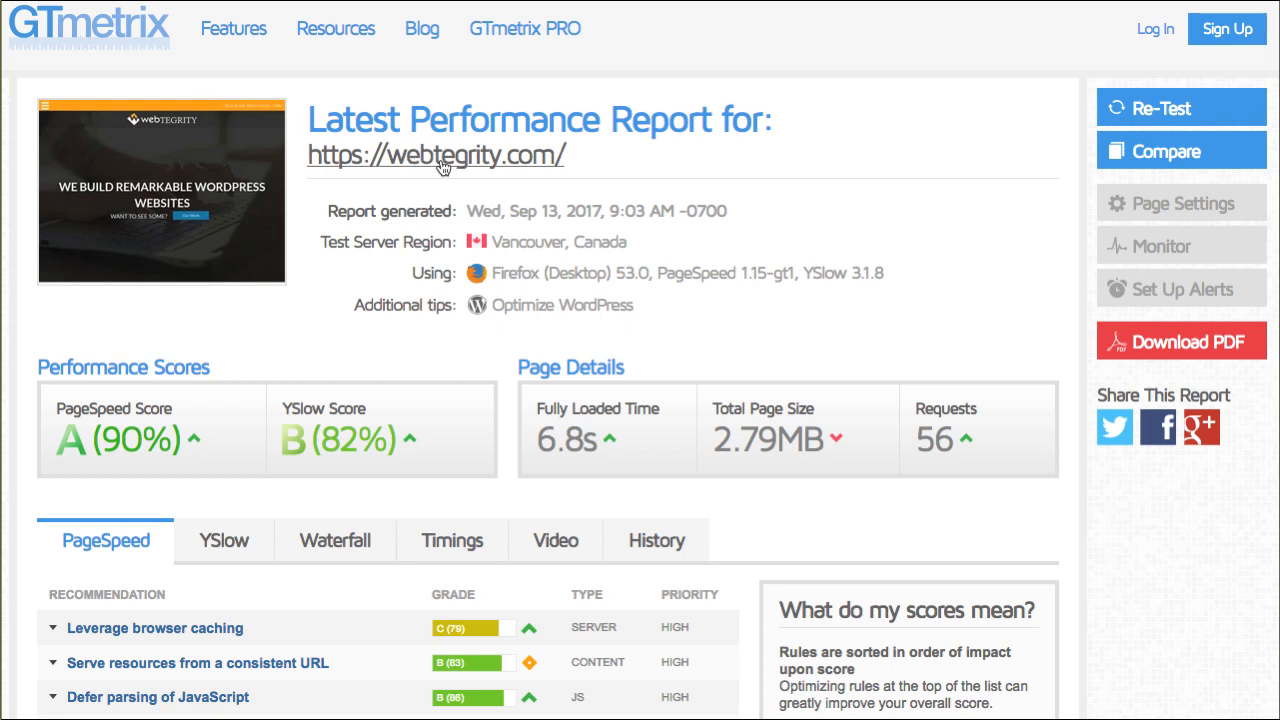
{"action": "mouse_move", "coordinate": [724, 440]}
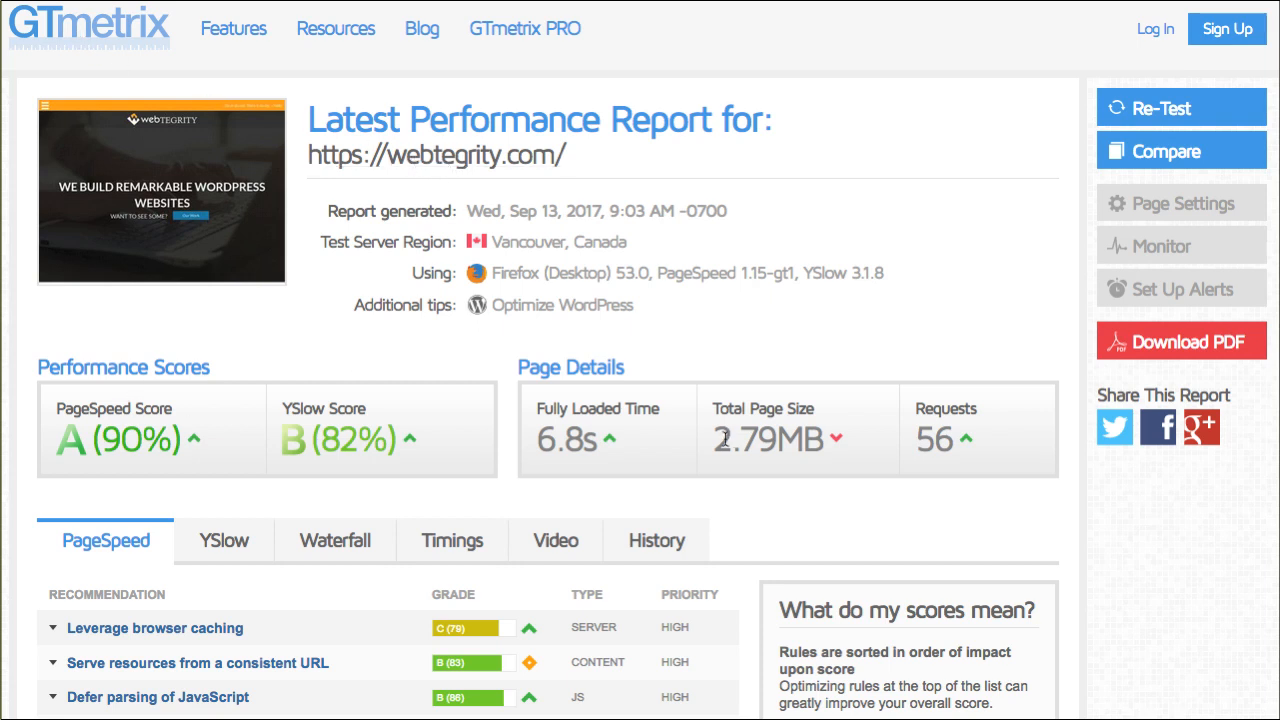
{"action": "mouse_move", "coordinate": [168, 456]}
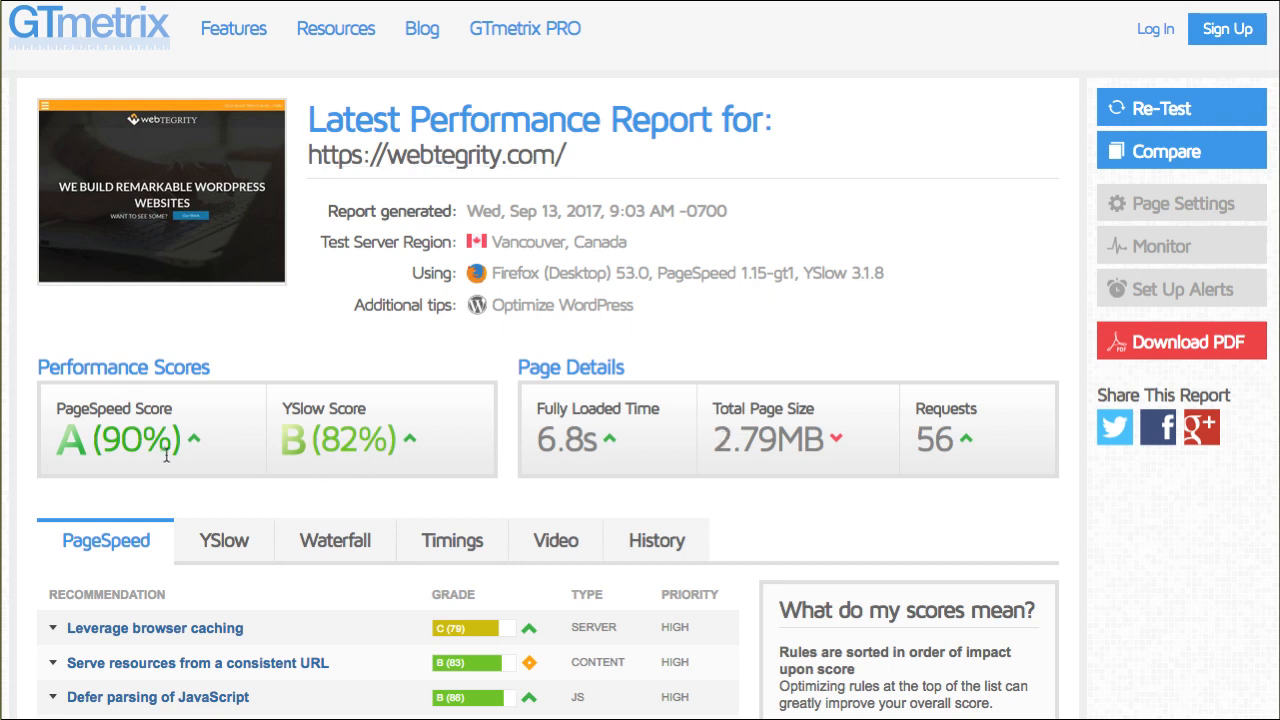
{"action": "mouse_move", "coordinate": [538, 438]}
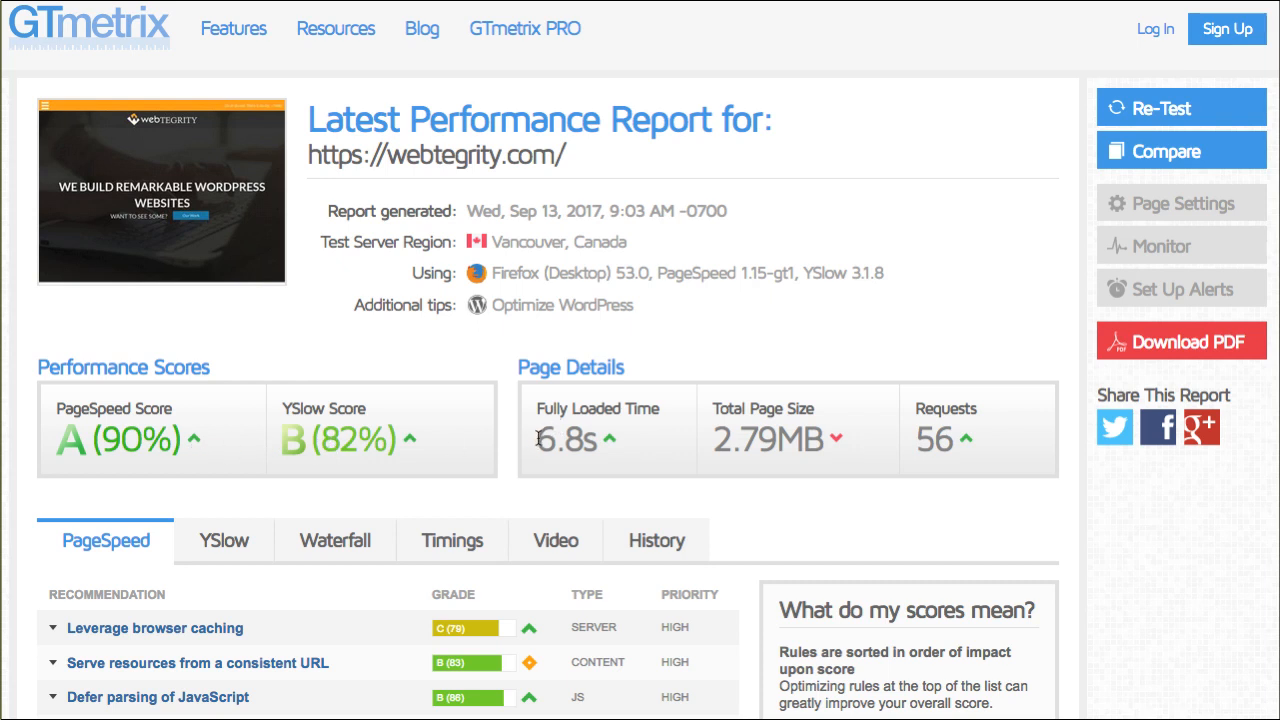
- Review the YSlow recommendations list and return to the PageSpeed recommendations
{"action": "double_click", "coordinate": [564, 438]}
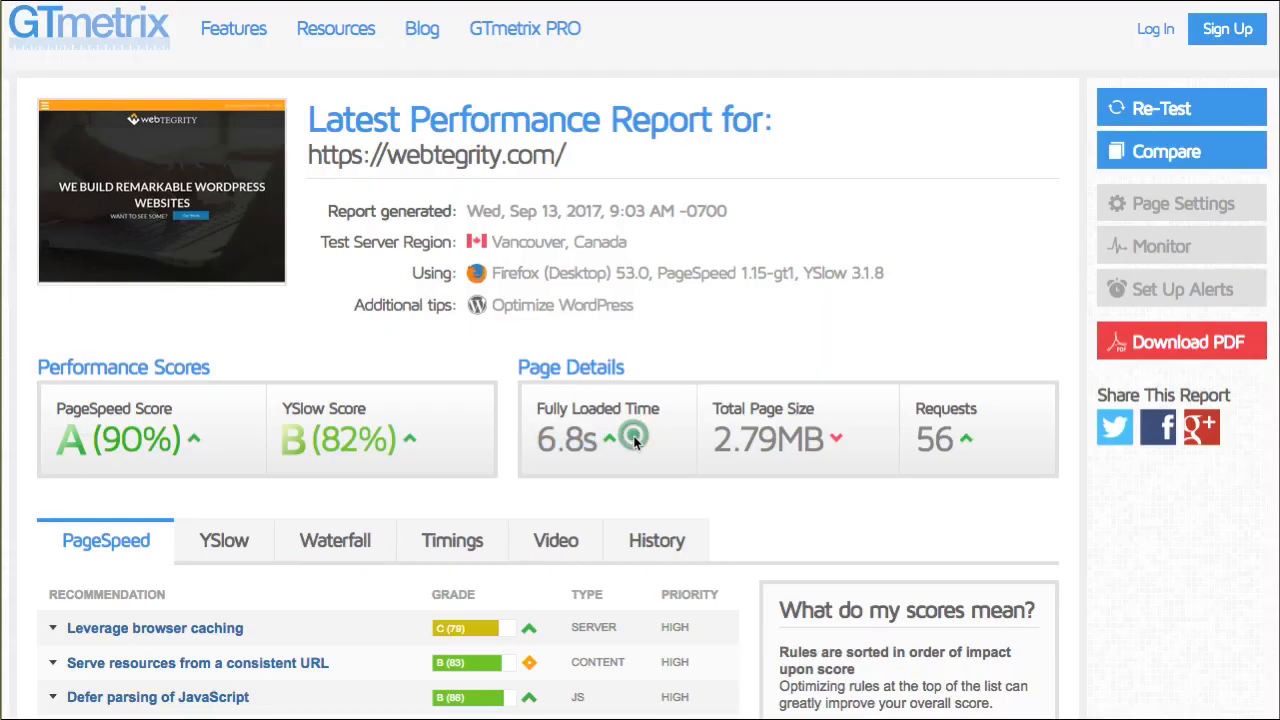
{"action": "scroll", "scroll_direction": "down", "scroll_amount": 3}
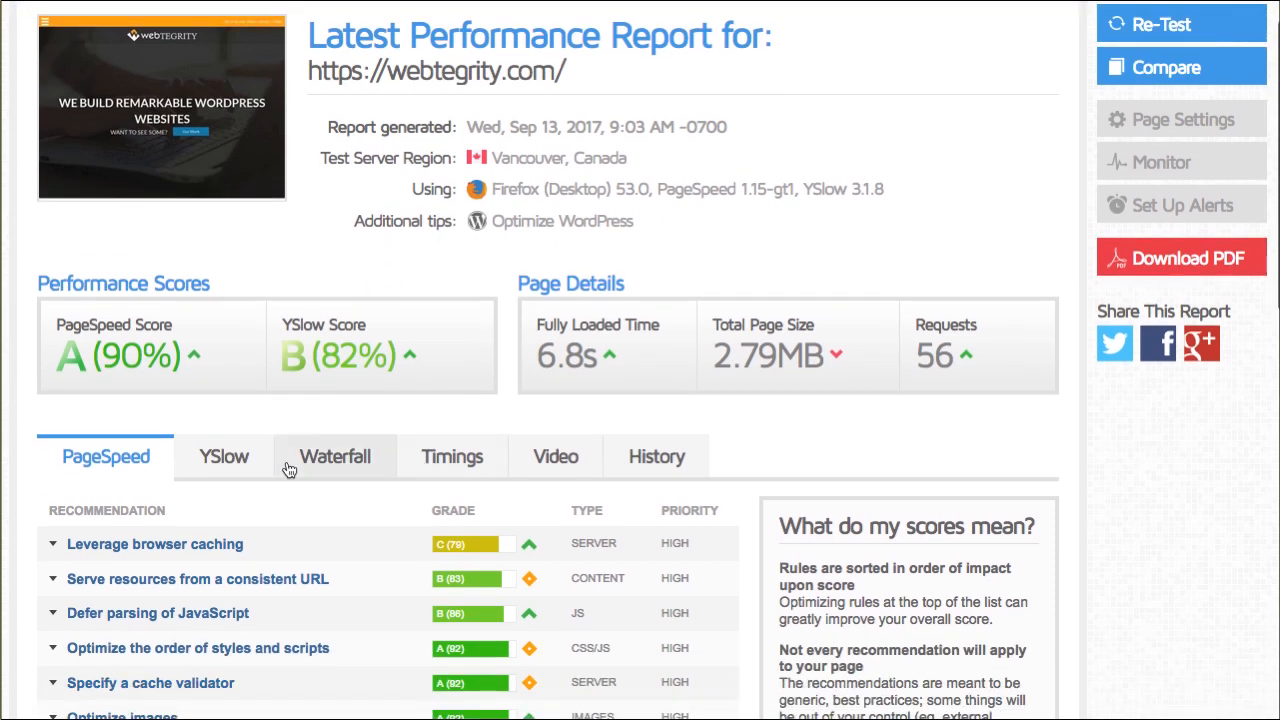
{"action": "left_click", "coordinate": [224, 456]}
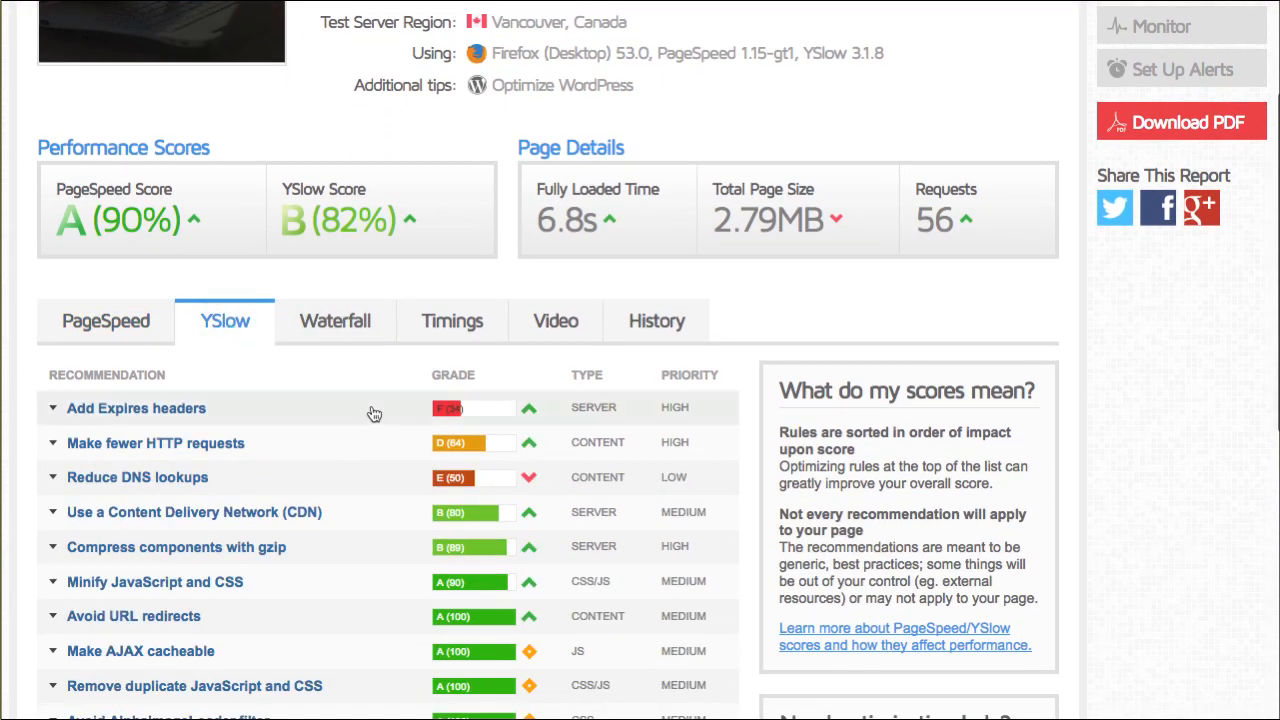
{"action": "mouse_move", "coordinate": [350, 452]}
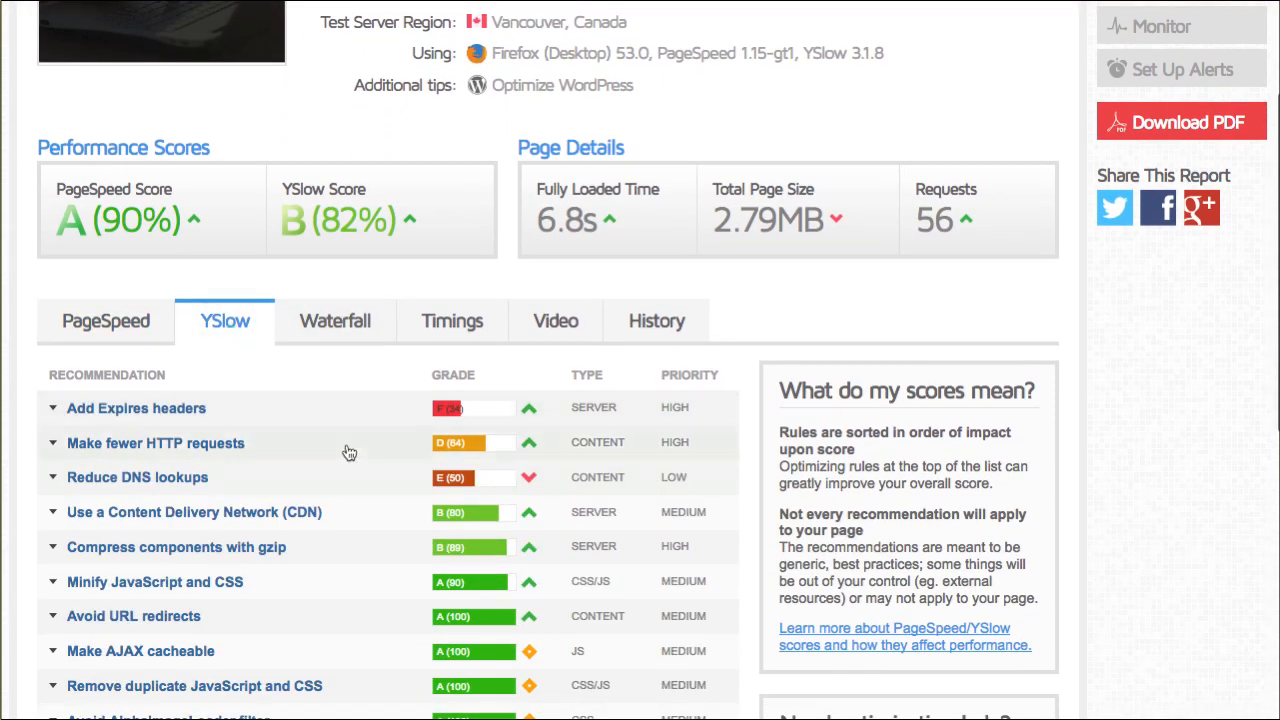
{"action": "scroll", "scroll_direction": "down", "scroll_amount": 3}
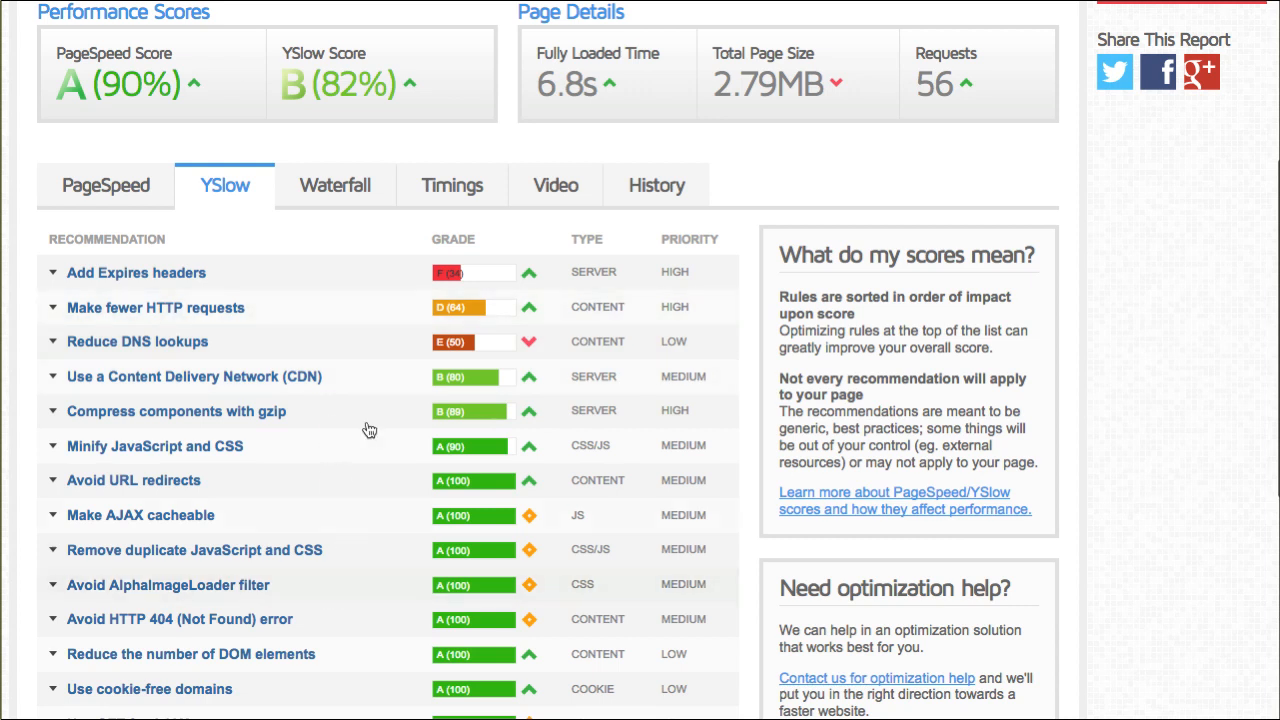
{"action": "mouse_move", "coordinate": [420, 280]}
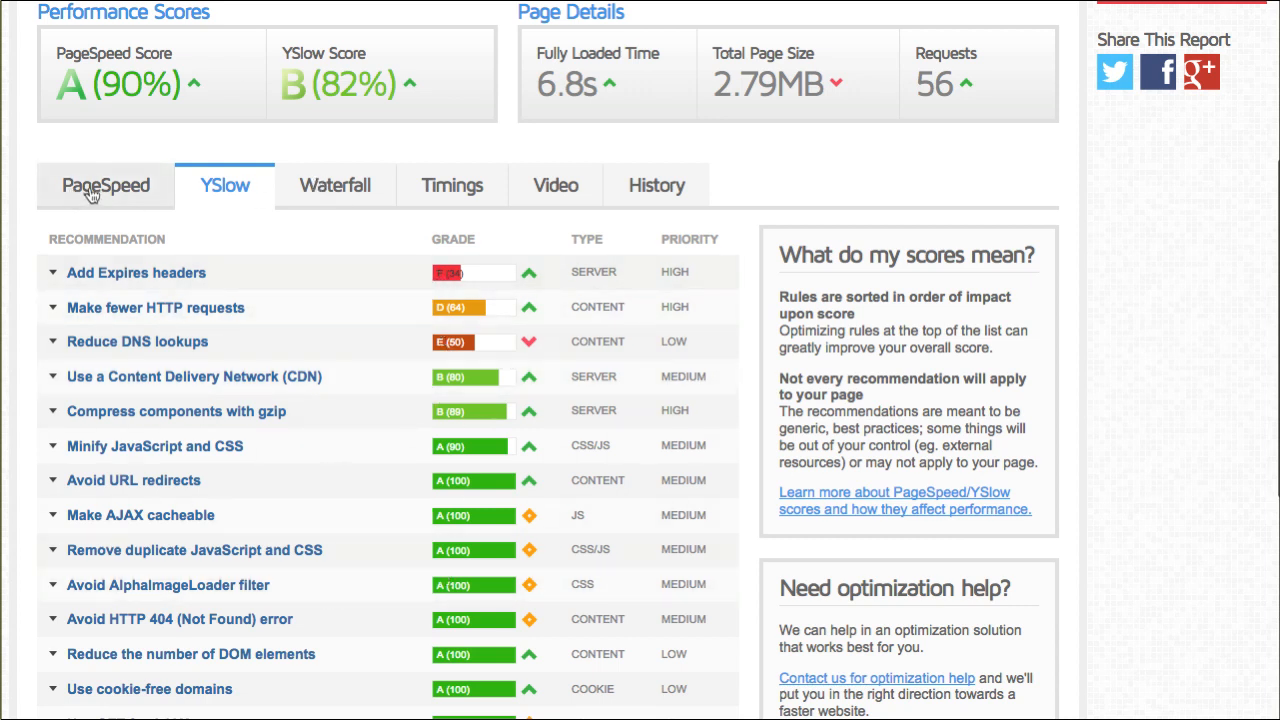
{"action": "left_click", "coordinate": [104, 184]}
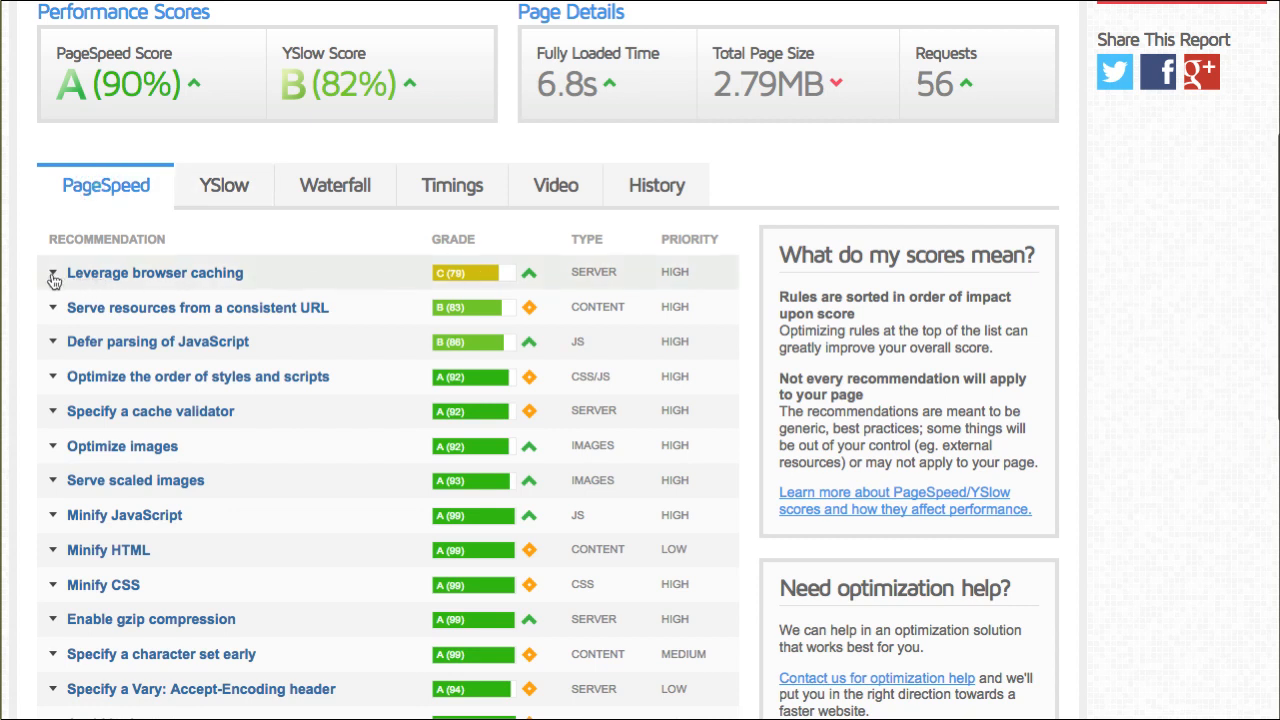
- Expand the Leverage browser caching details, recheck YSlow, then follow Optimize images to webtegrity.com
{"action": "left_click", "coordinate": [52, 272]}
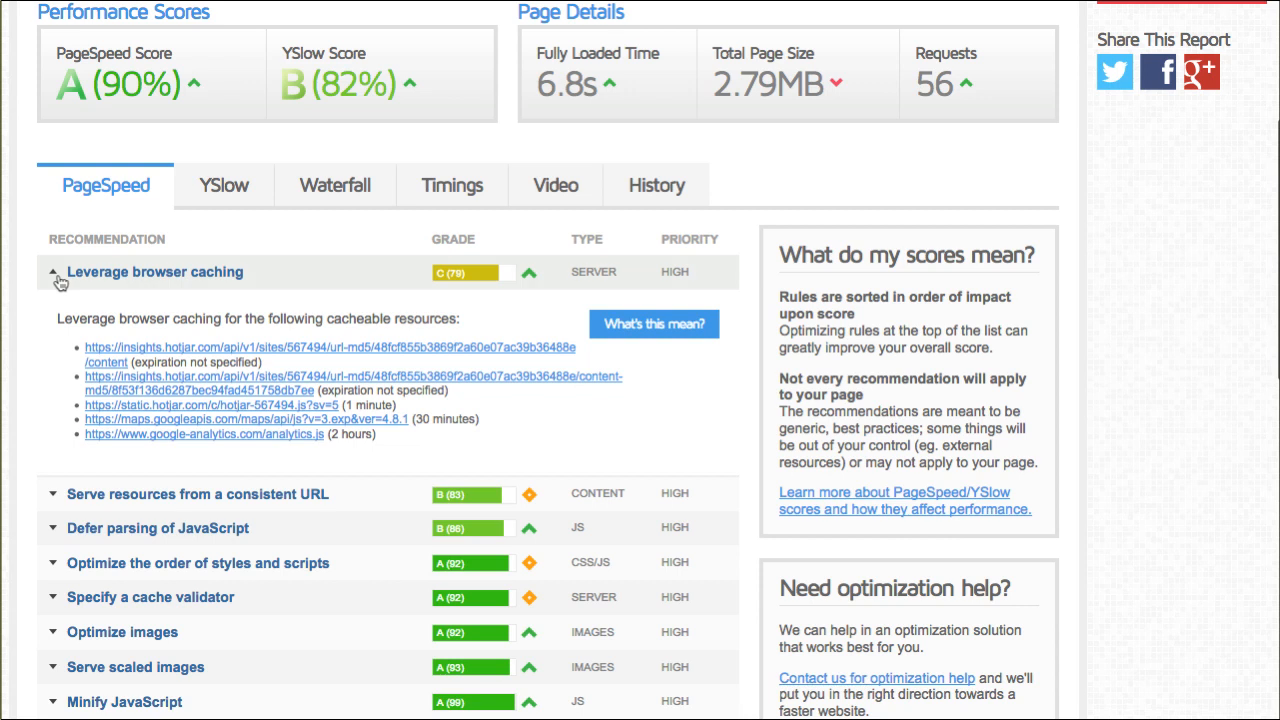
{"action": "left_click", "coordinate": [224, 184]}
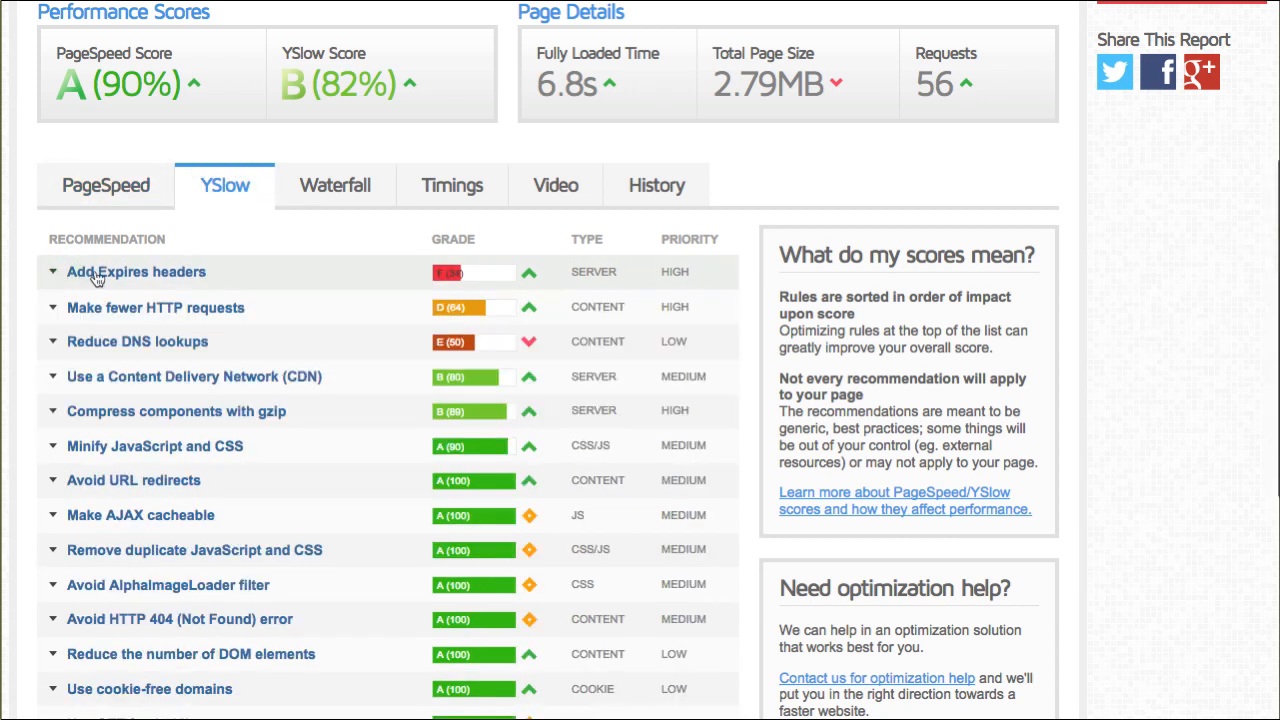
{"action": "left_click", "coordinate": [104, 184]}
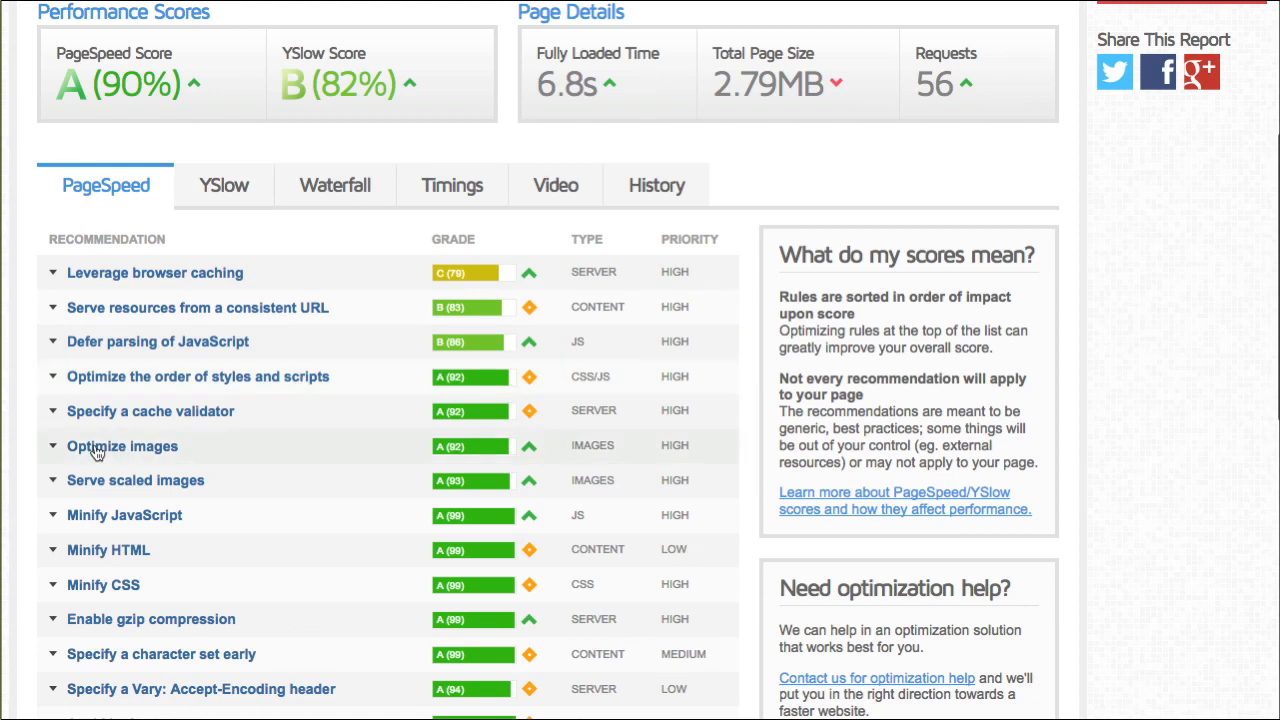
{"action": "left_click", "coordinate": [122, 446]}
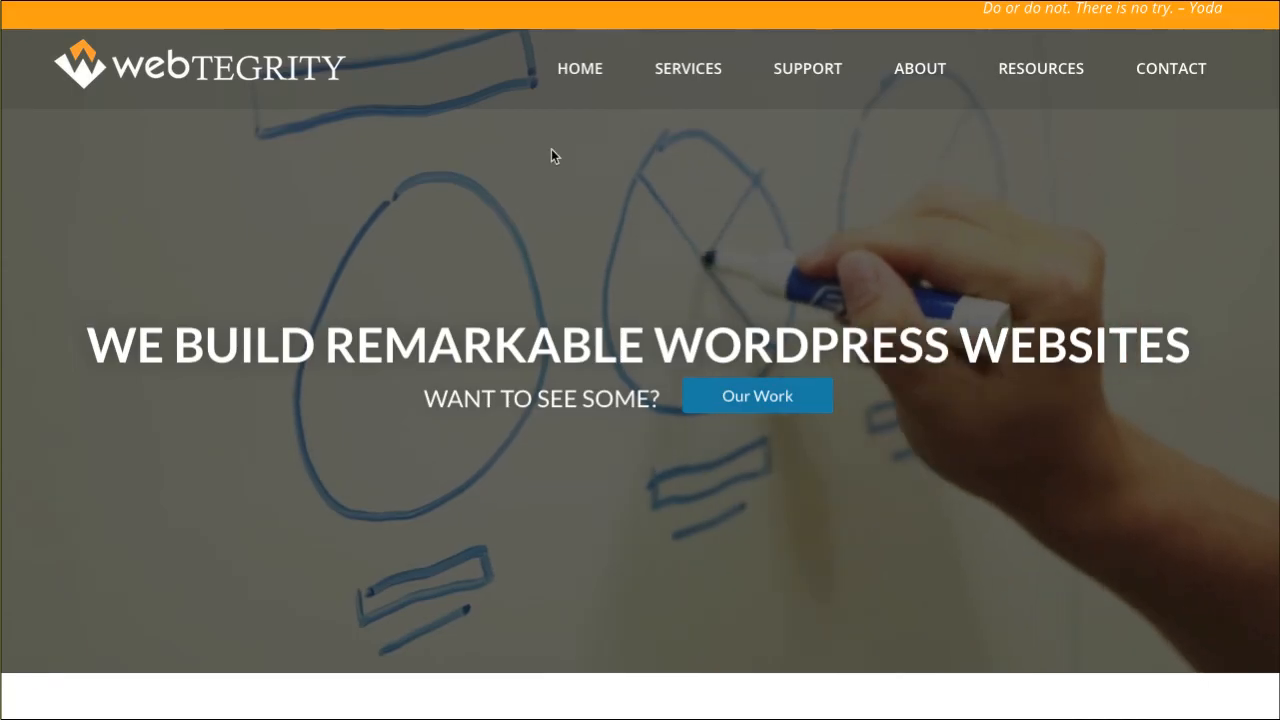
- Inspect the WordPress web design image and continue down past training and SEO to the latest projects gallery
{"action": "scroll", "scroll_direction": "down", "scroll_amount": 3}
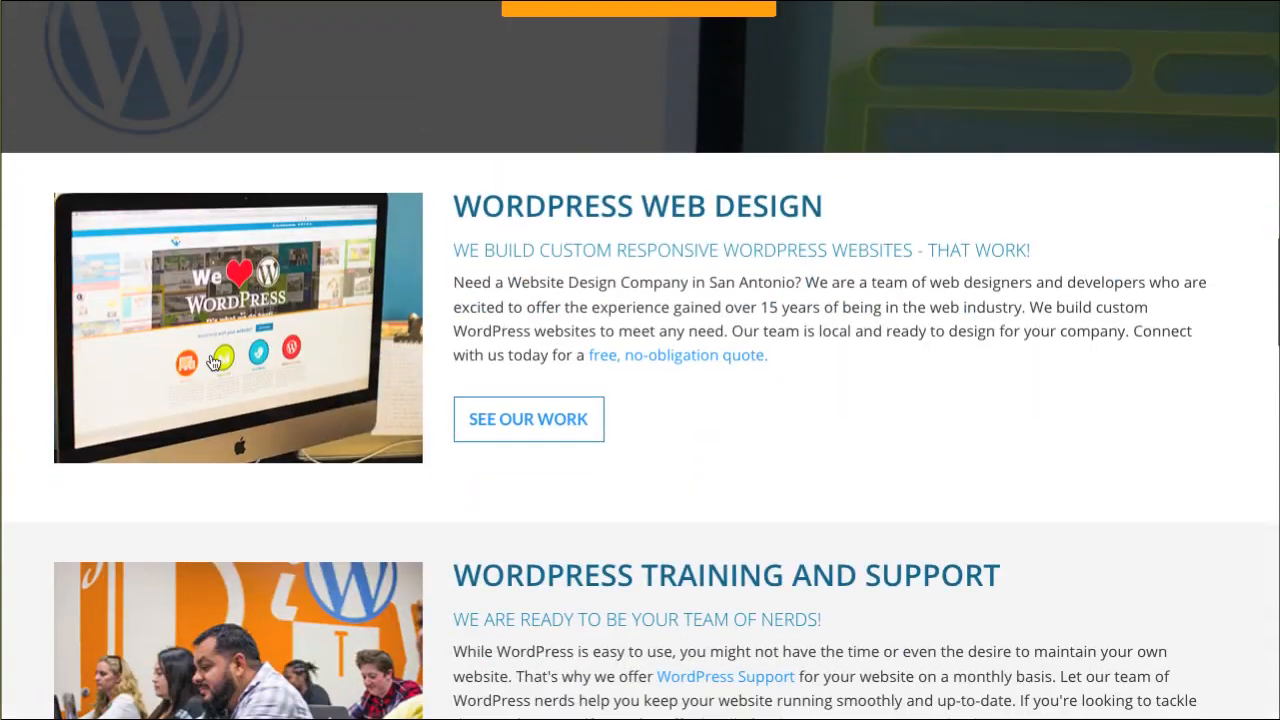
{"action": "right_click", "coordinate": [216, 364]}
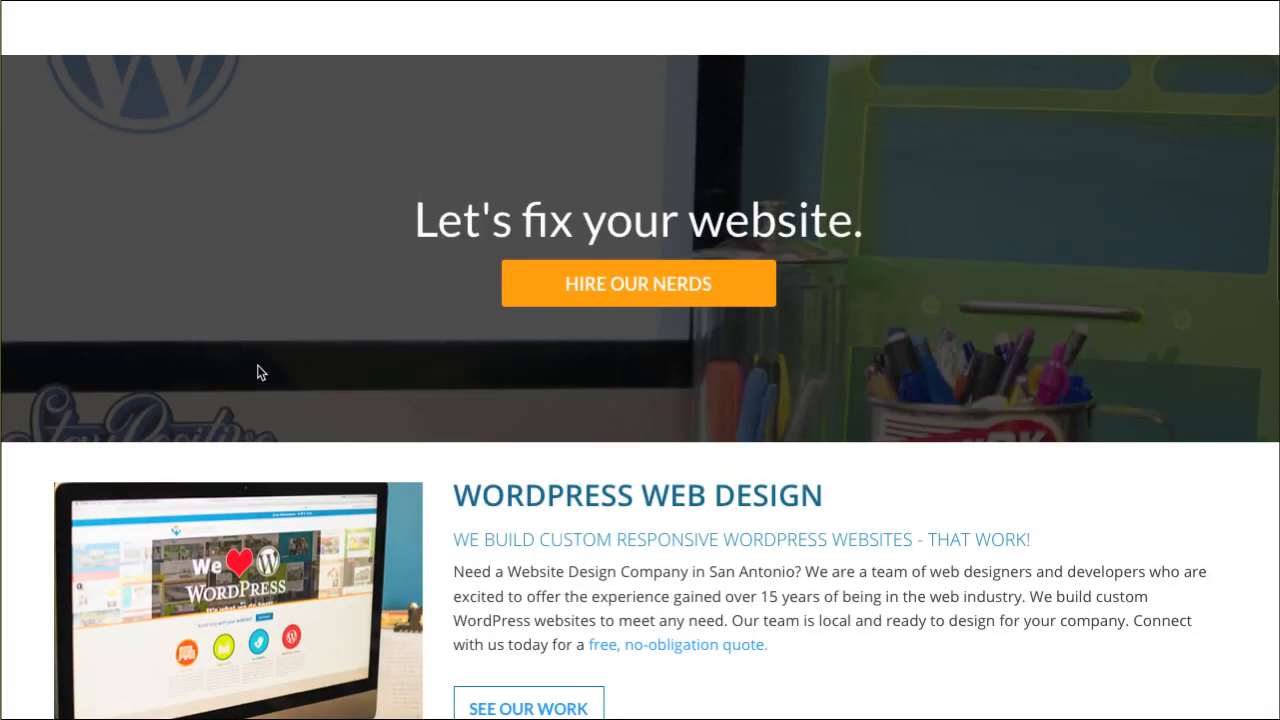
{"action": "scroll", "scroll_direction": "down", "scroll_amount": 3}
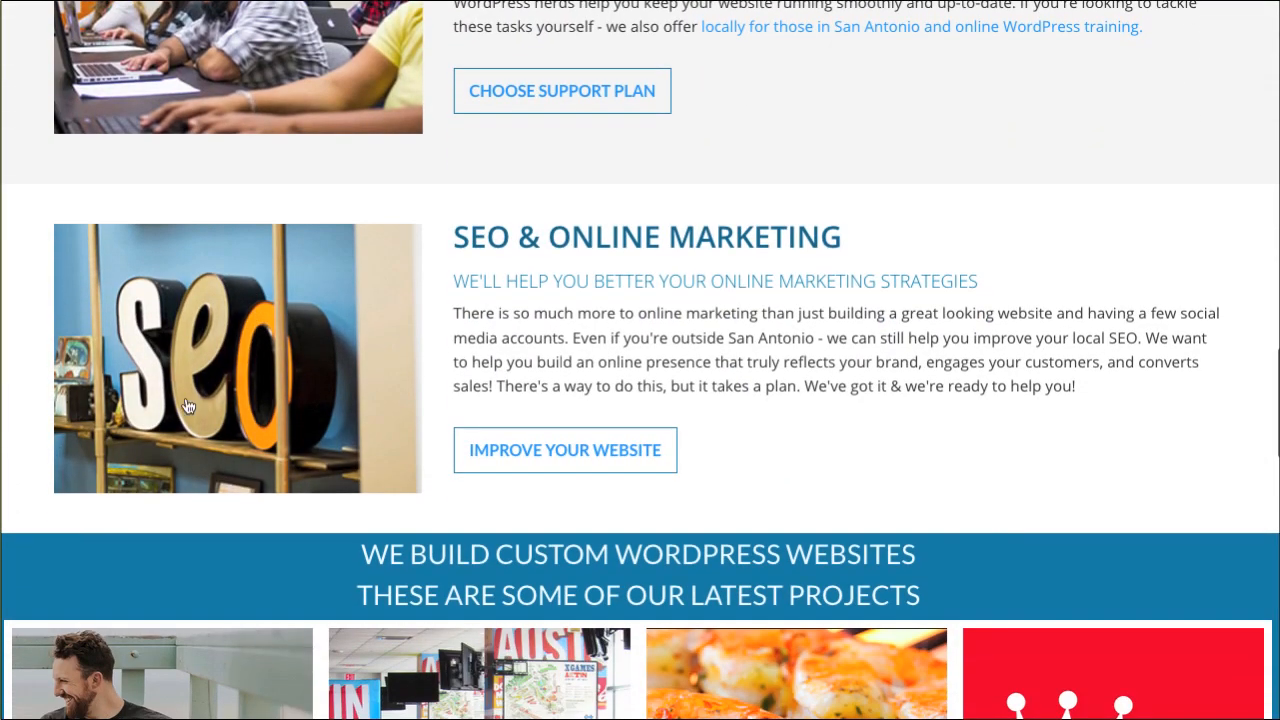
{"action": "scroll", "scroll_direction": "down", "scroll_amount": 3}
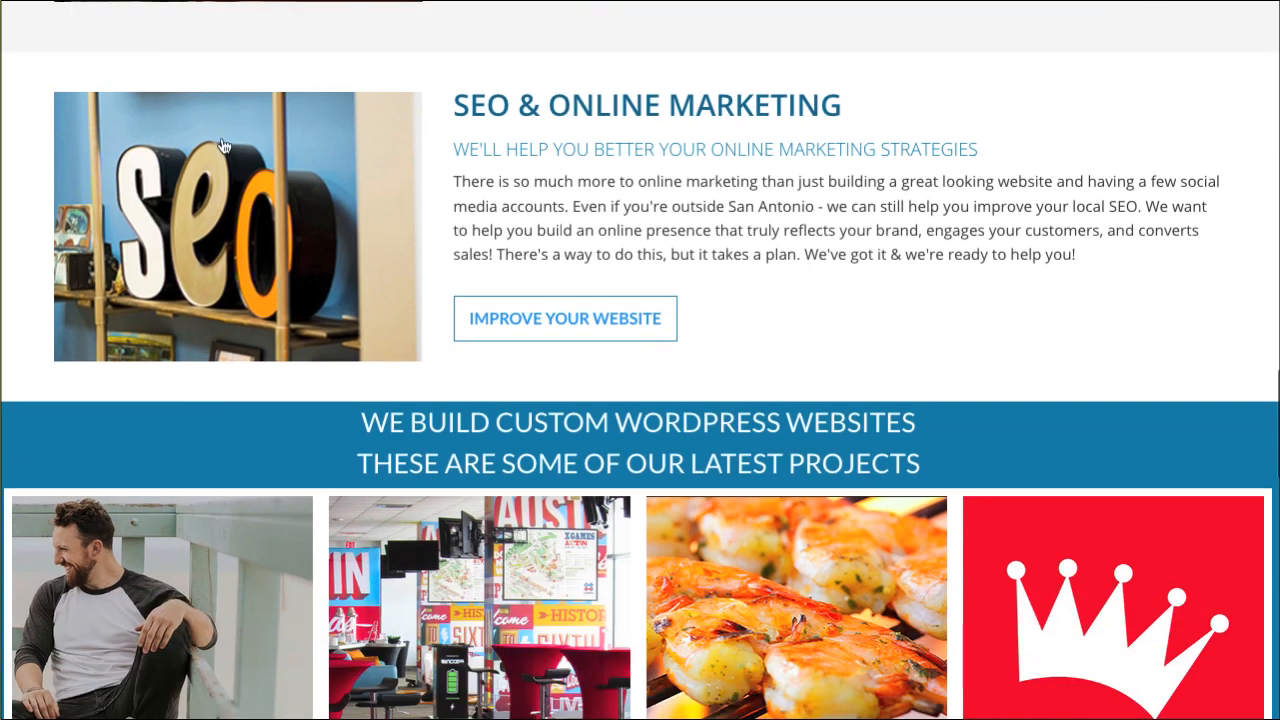
{"action": "mouse_move", "coordinate": [224, 340]}
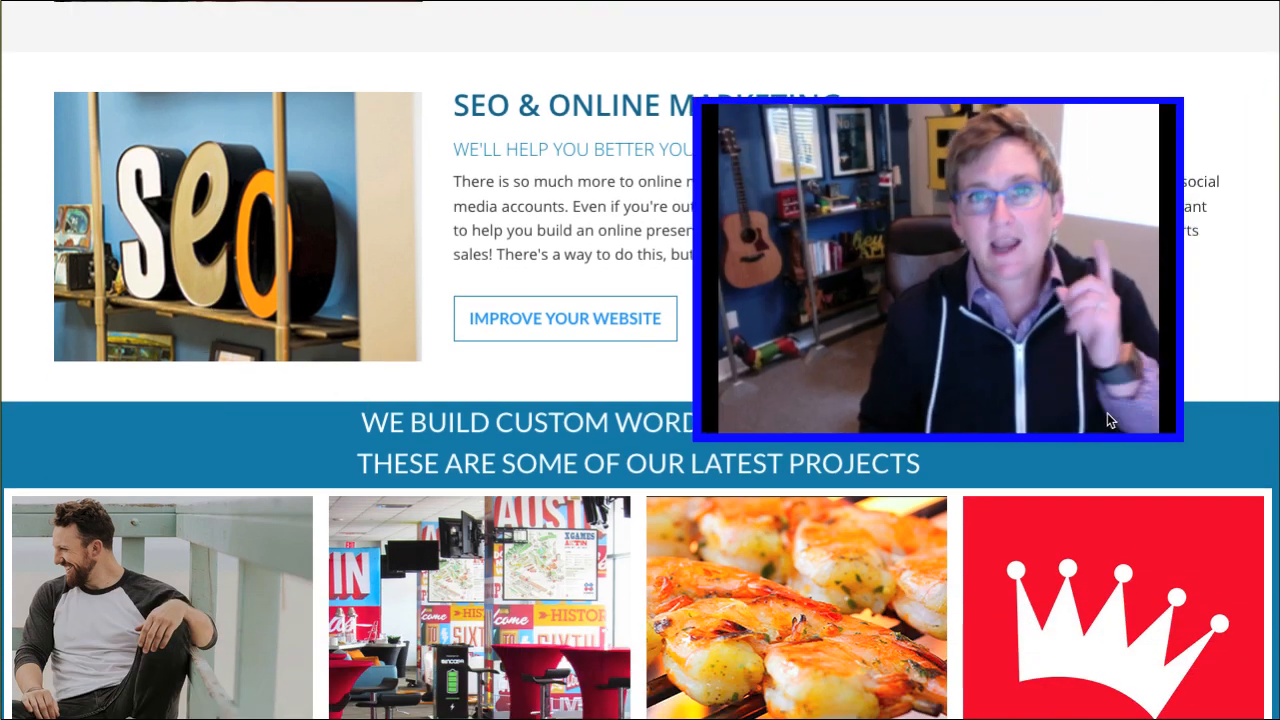
{"action": "mouse_move", "coordinate": [1108, 36]}
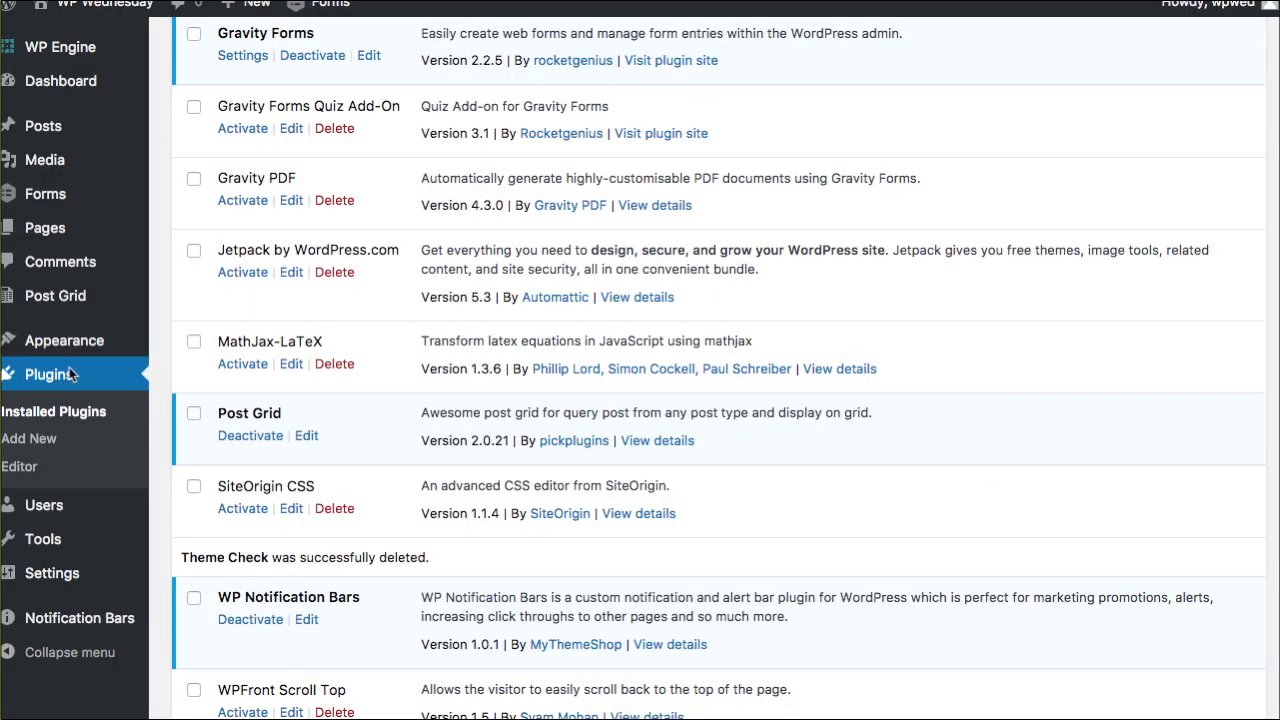
{"action": "mouse_move", "coordinate": [290, 382]}
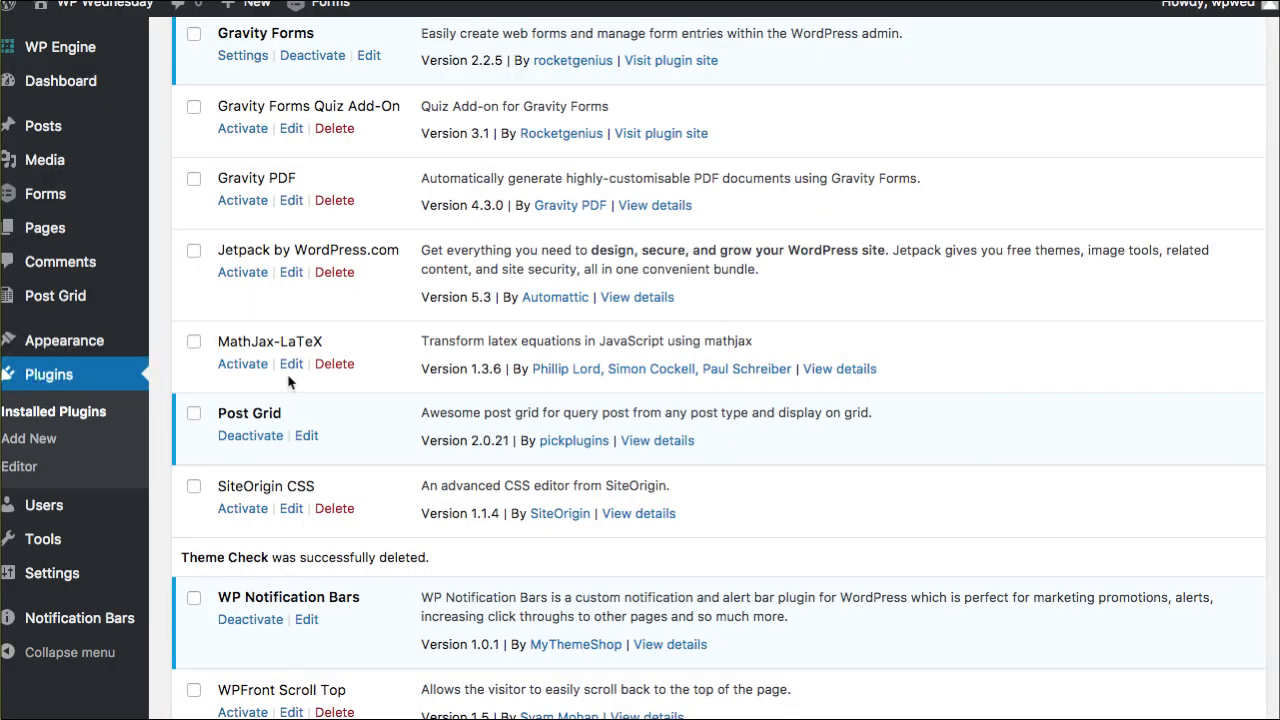
{"action": "scroll", "scroll_direction": "up", "scroll_amount": 3}
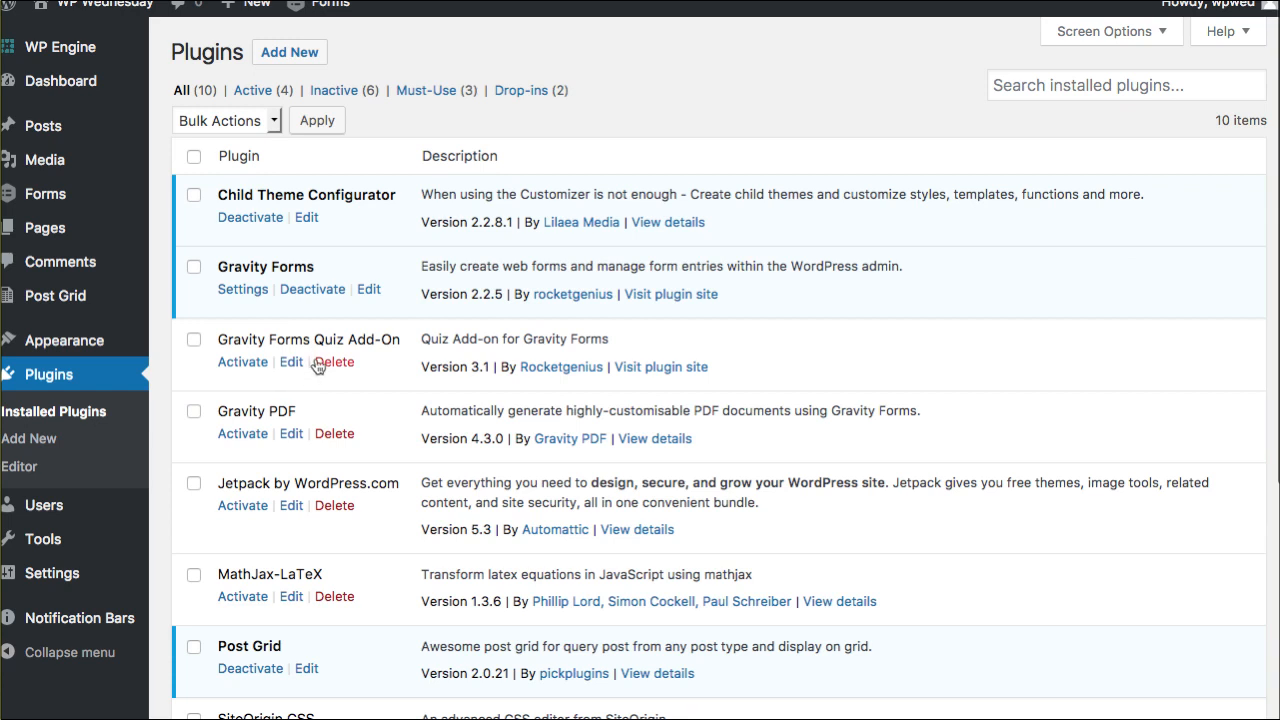
{"action": "mouse_move", "coordinate": [578, 336]}
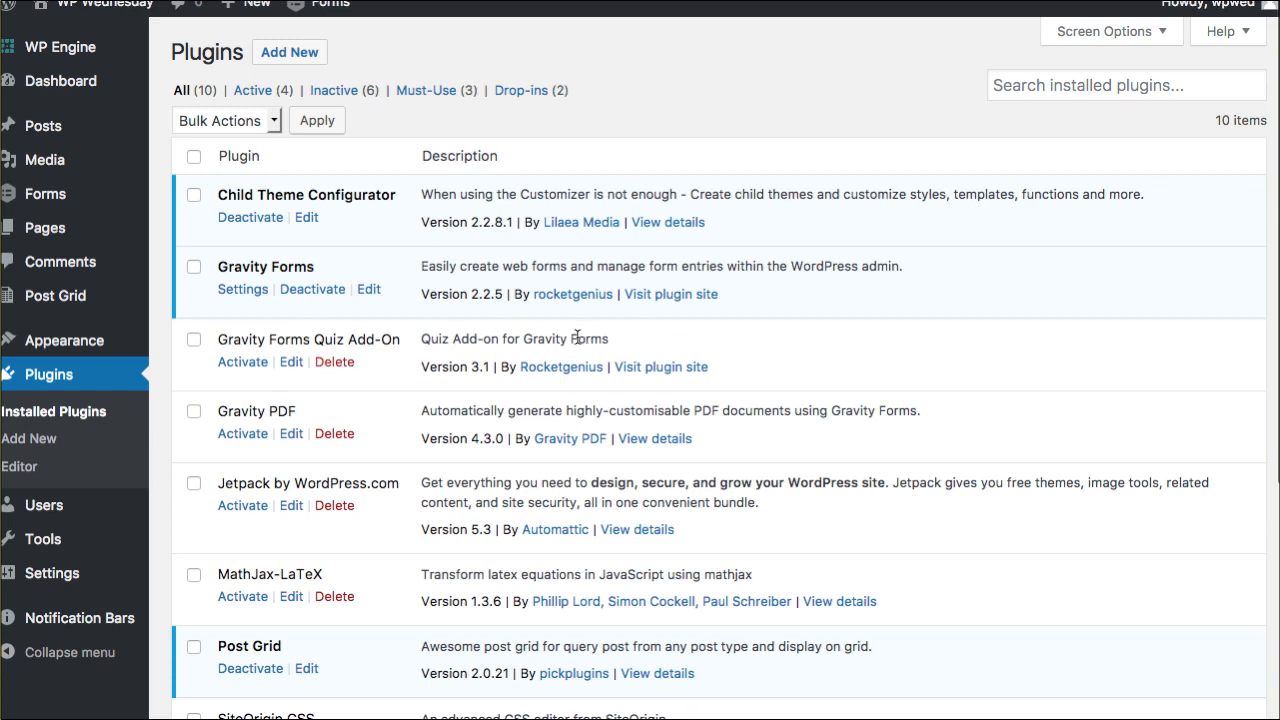
{"action": "mouse_move", "coordinate": [568, 360]}
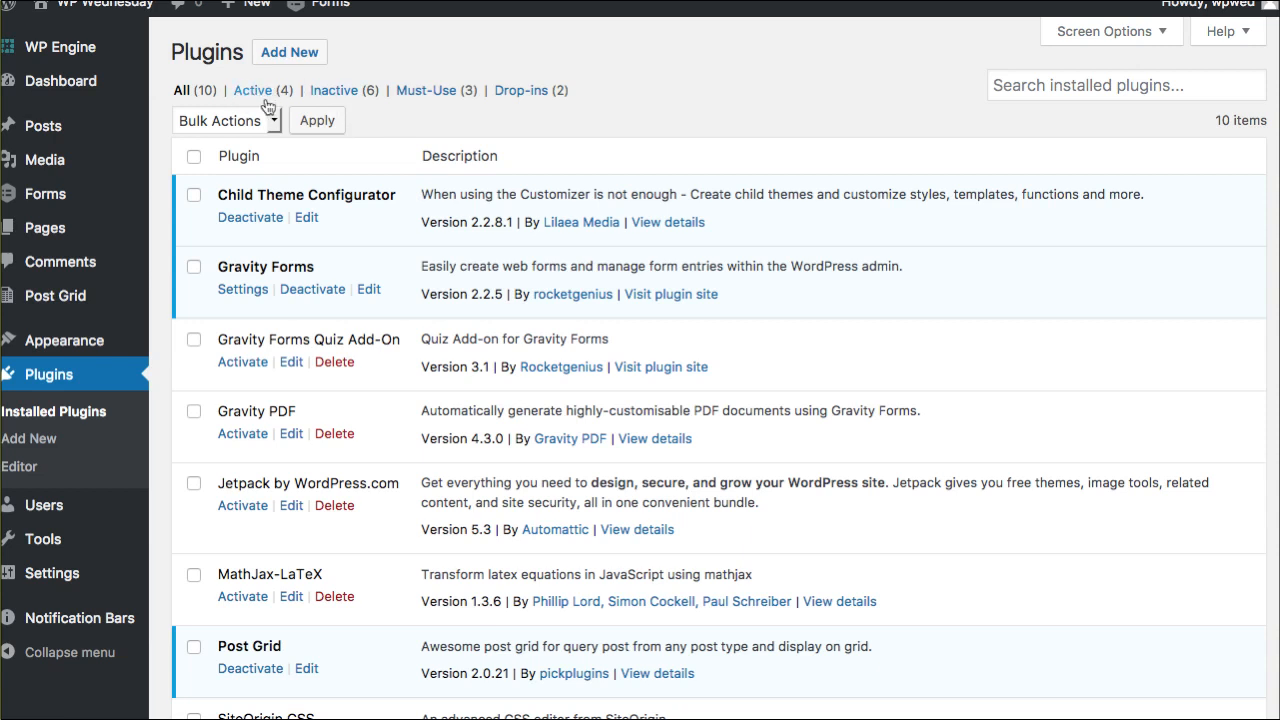
{"action": "mouse_move", "coordinate": [296, 104]}
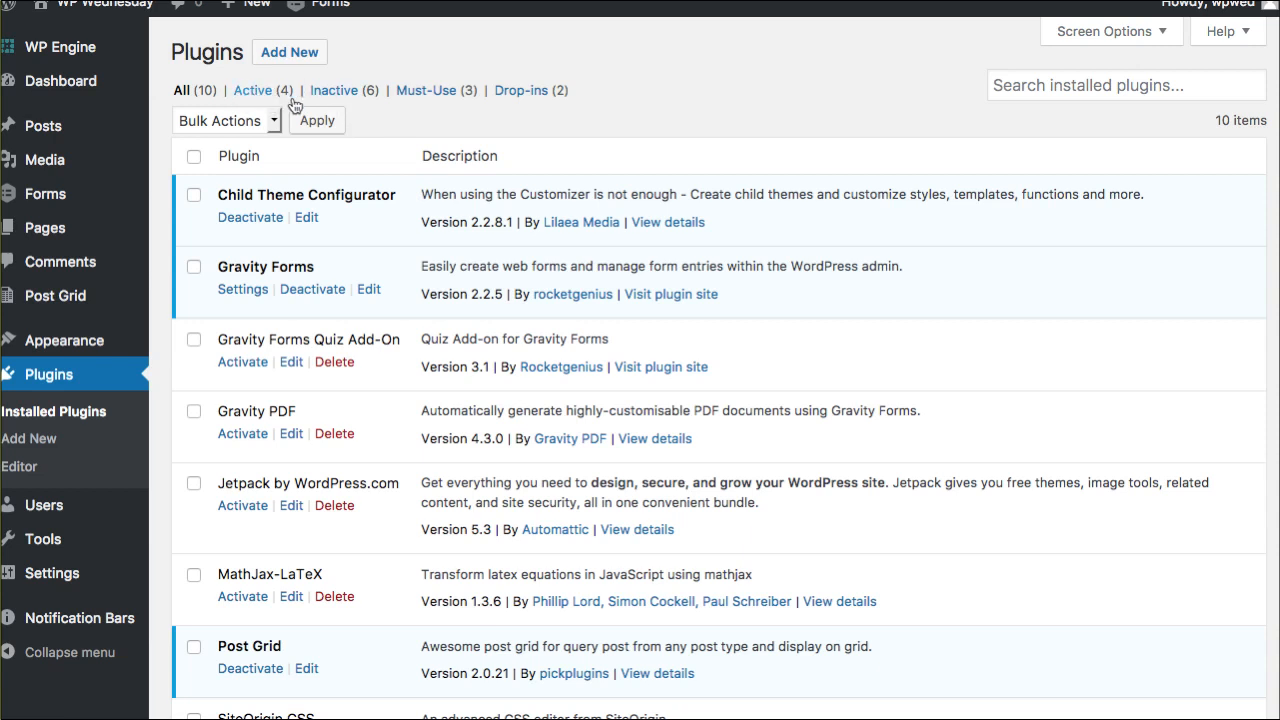
{"action": "scroll", "scroll_direction": "down", "scroll_amount": 3}
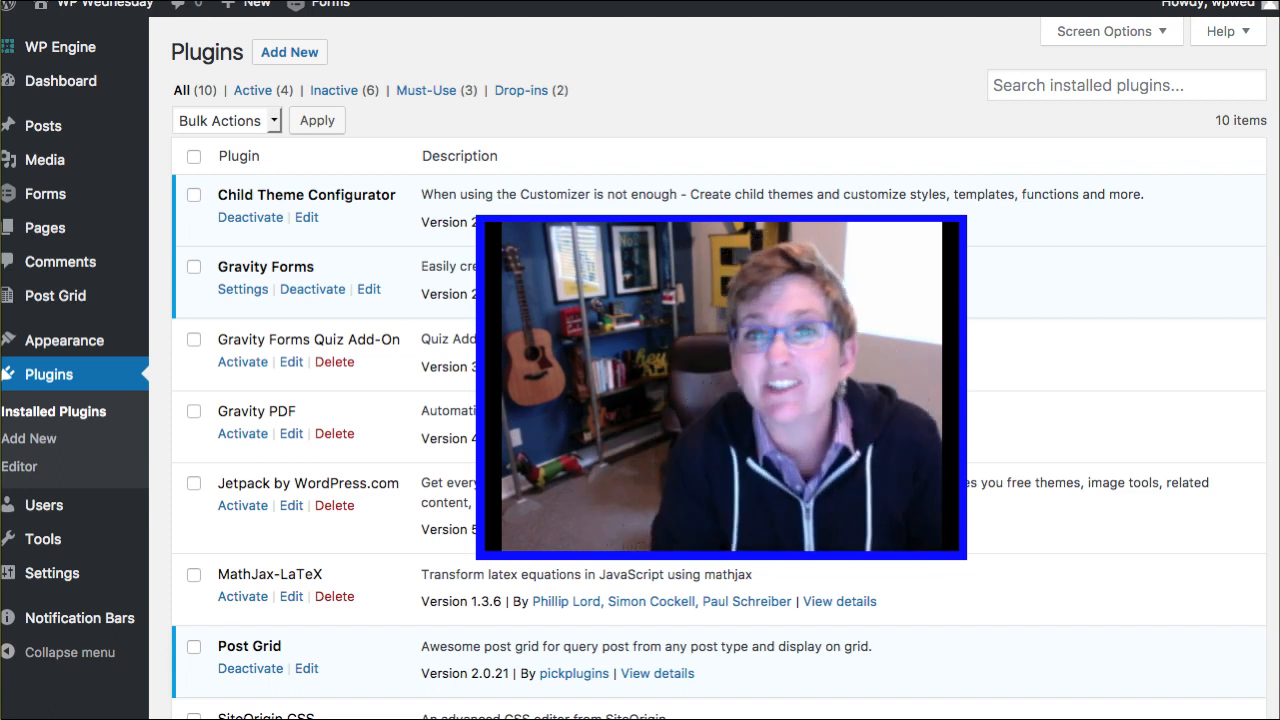
{"action": "mouse_move", "coordinate": [1106, 520]}
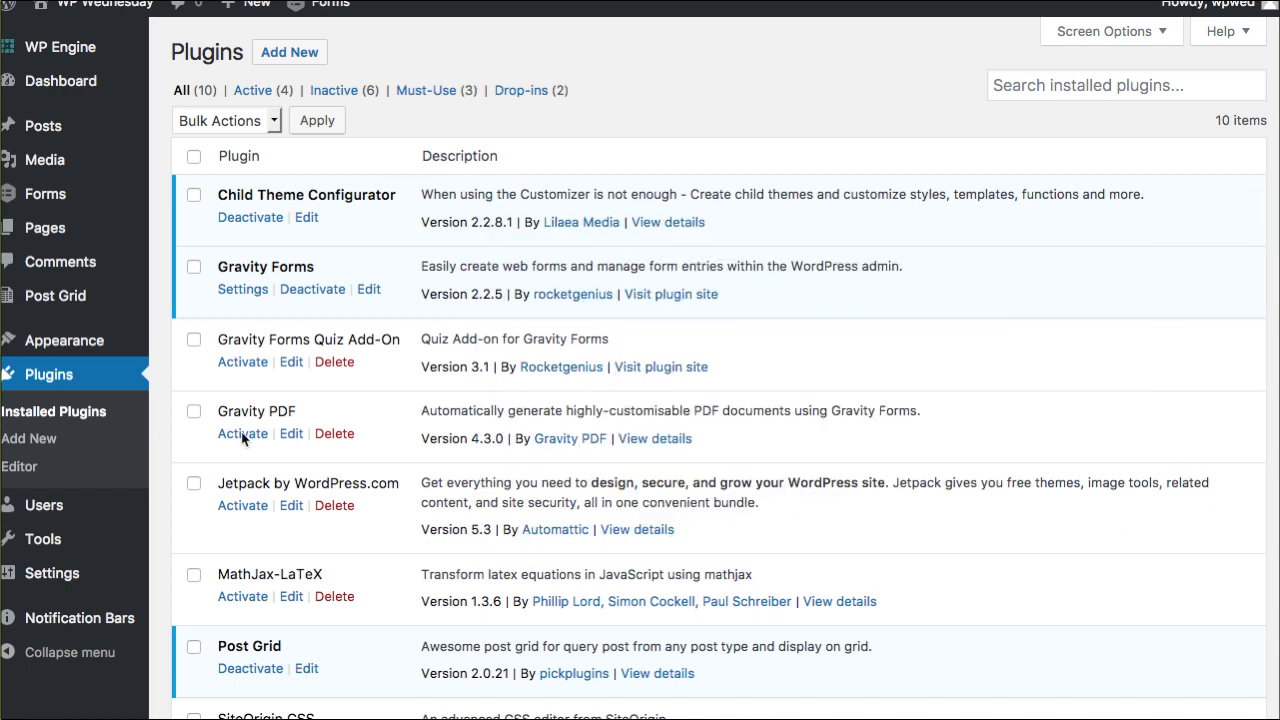
- Delete Jetpack by WordPress.com and confirm removing the plugin and its data
{"action": "left_click", "coordinate": [334, 504]}
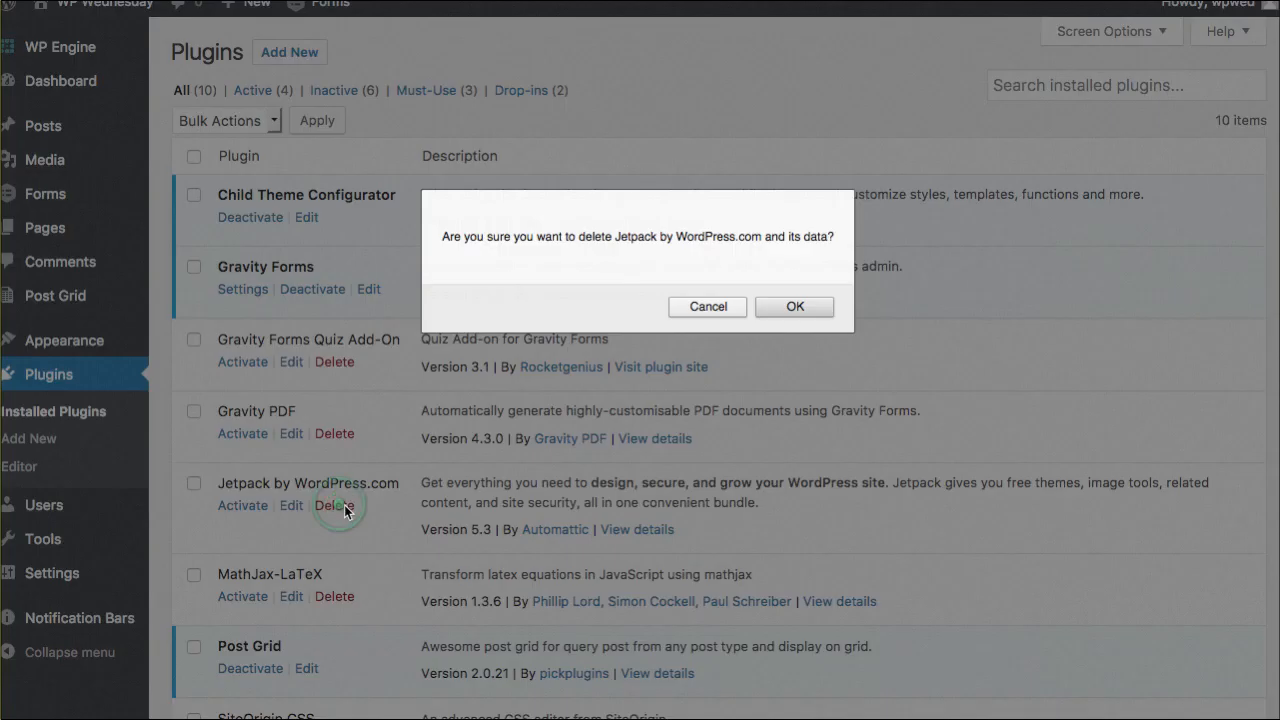
{"action": "left_click", "coordinate": [794, 306]}
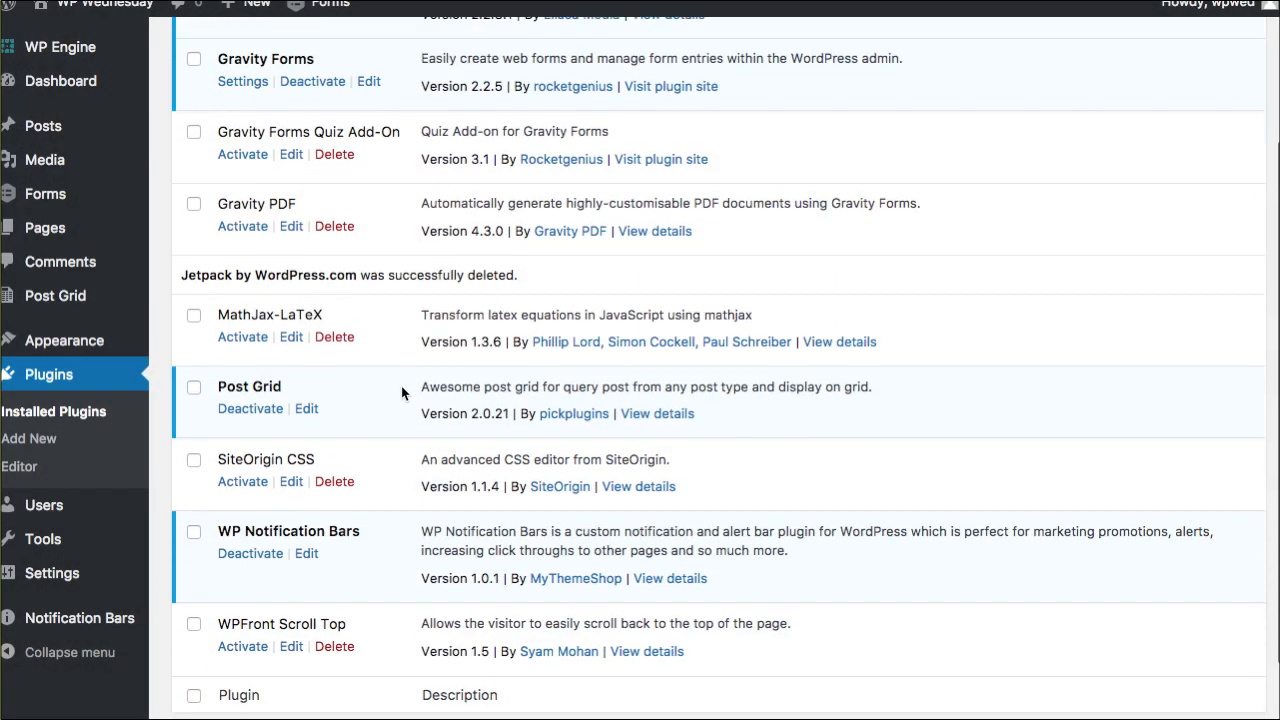
{"action": "scroll", "scroll_direction": "up", "scroll_amount": 3}
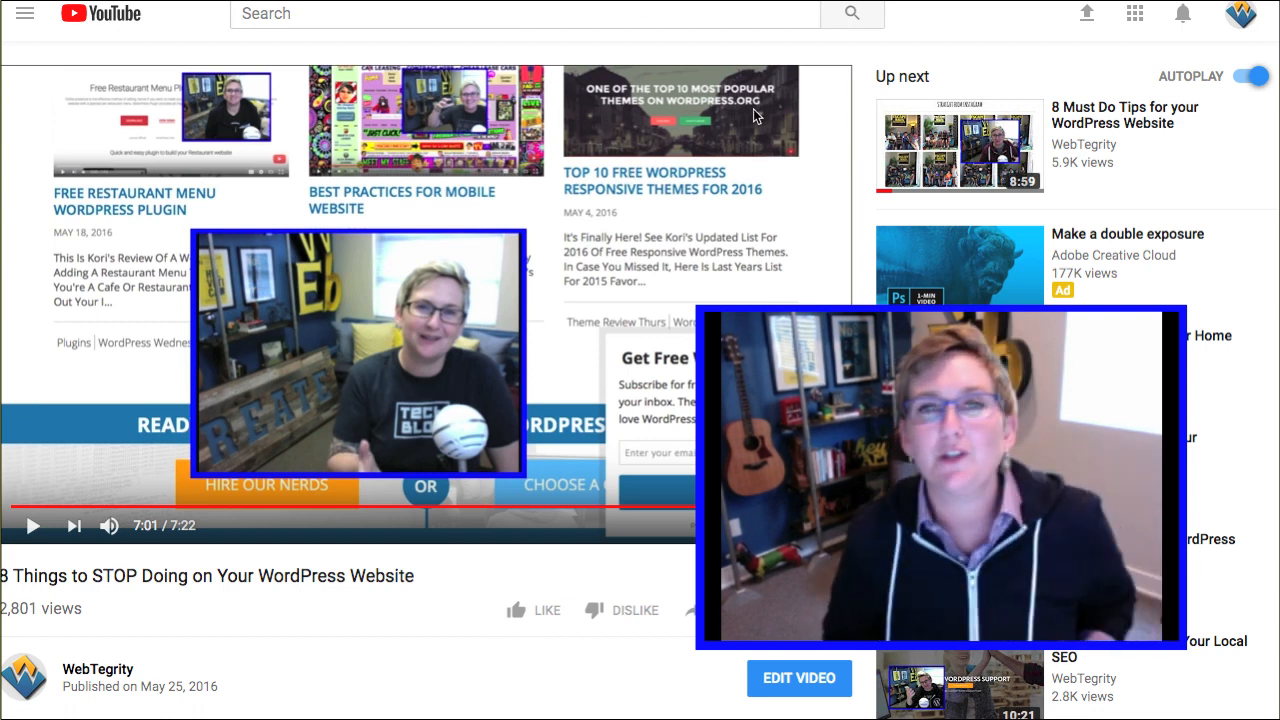
{"action": "mouse_move", "coordinate": [756, 114]}
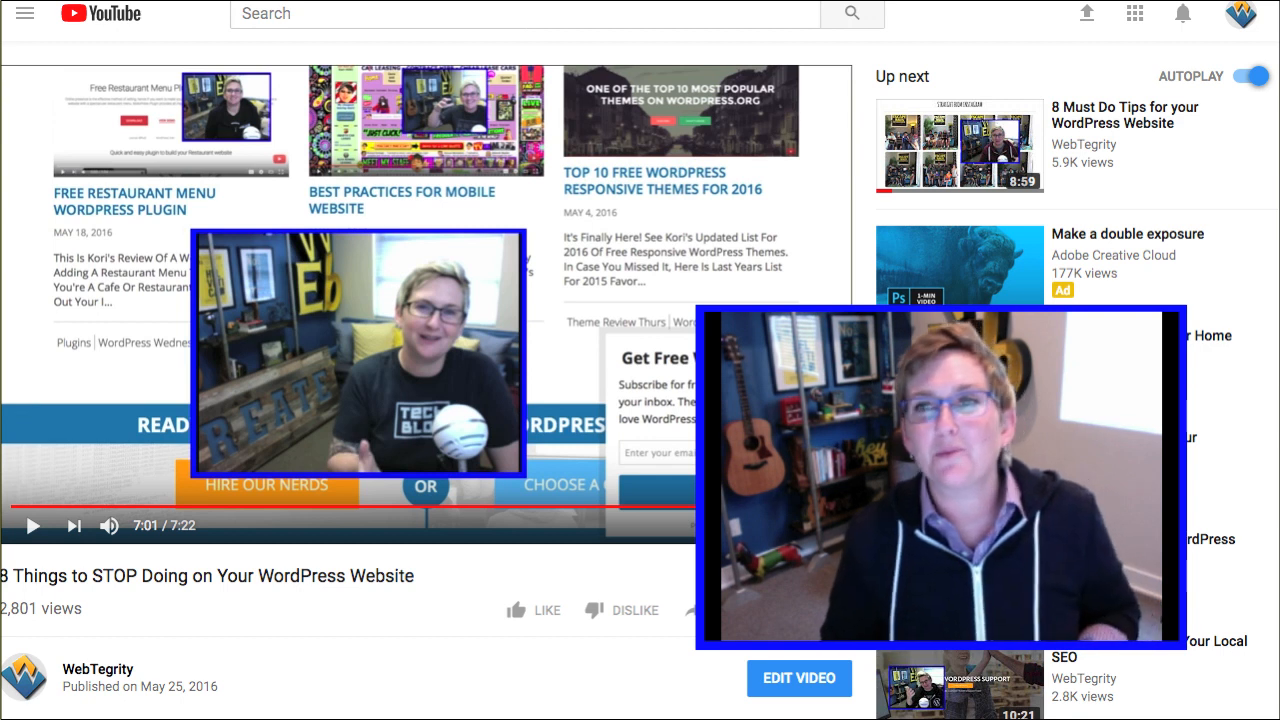